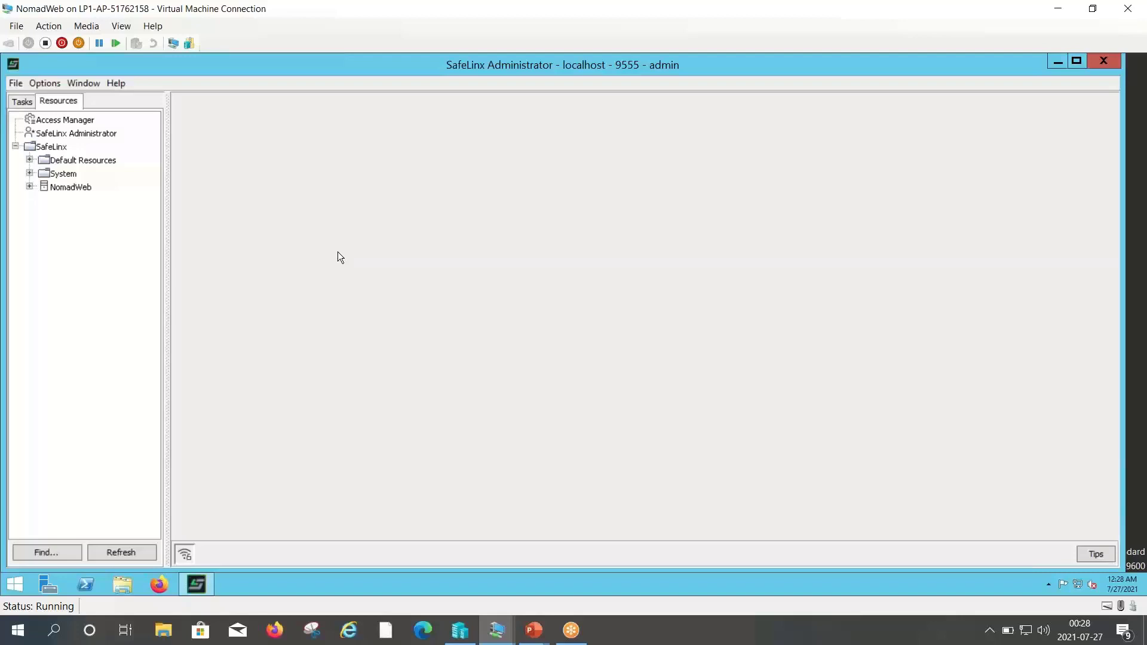
pyautogui.moveTo(58, 101)
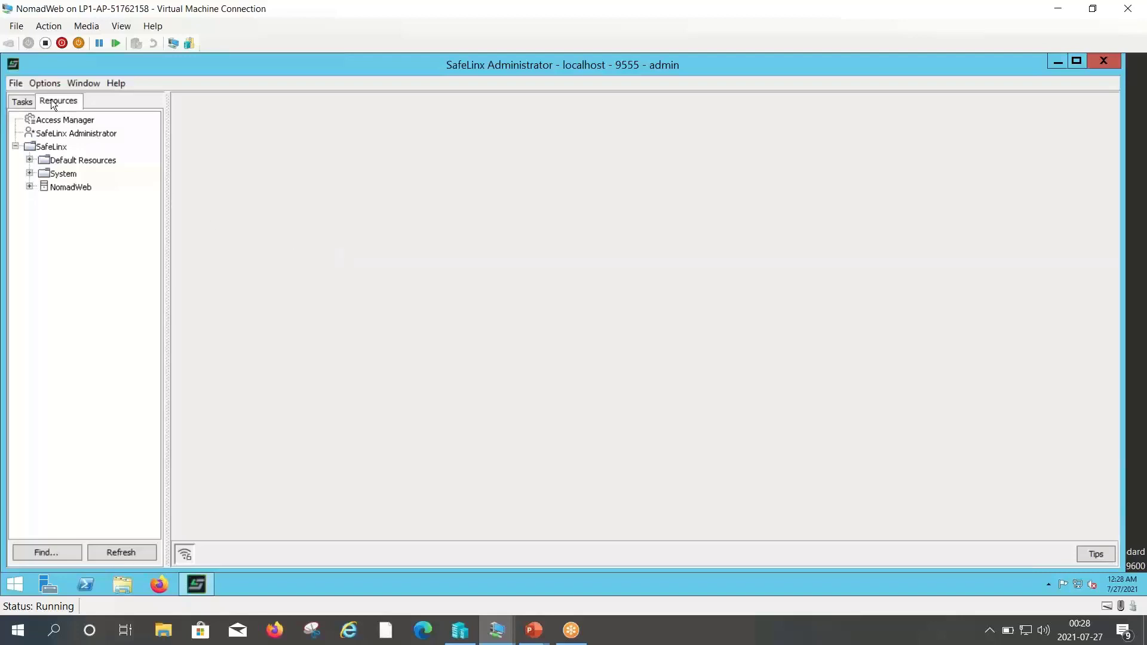
pyautogui.moveTo(53, 151)
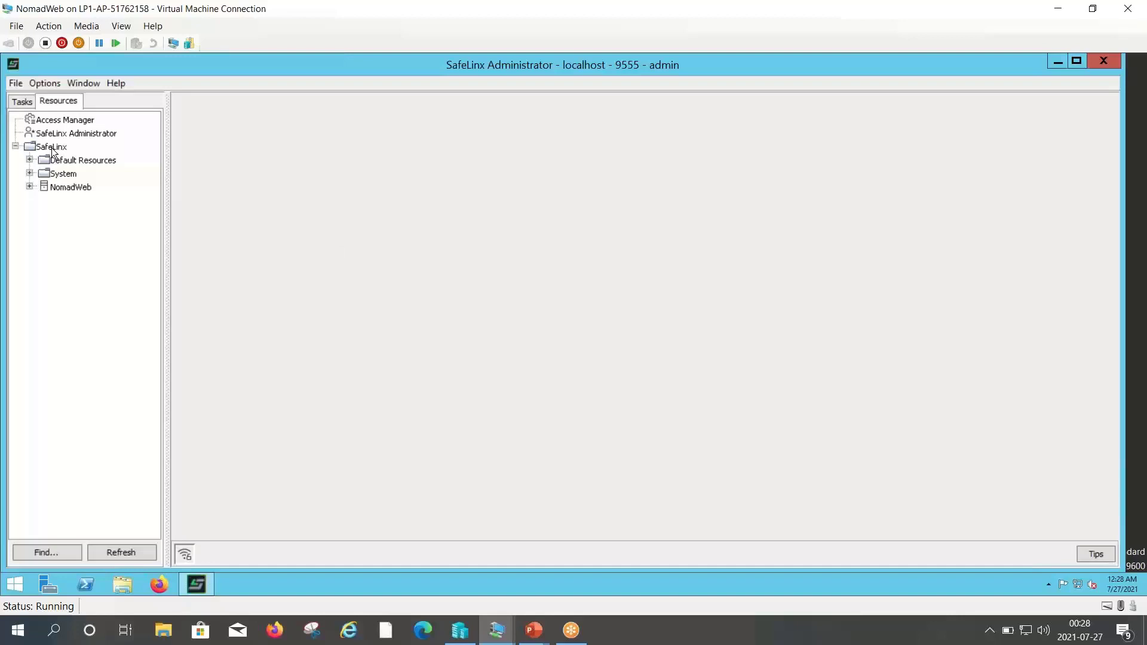
# Start adding a Directory server resource from the SafeLinx node's Add Resource menu
pyautogui.rightClick(51, 147)
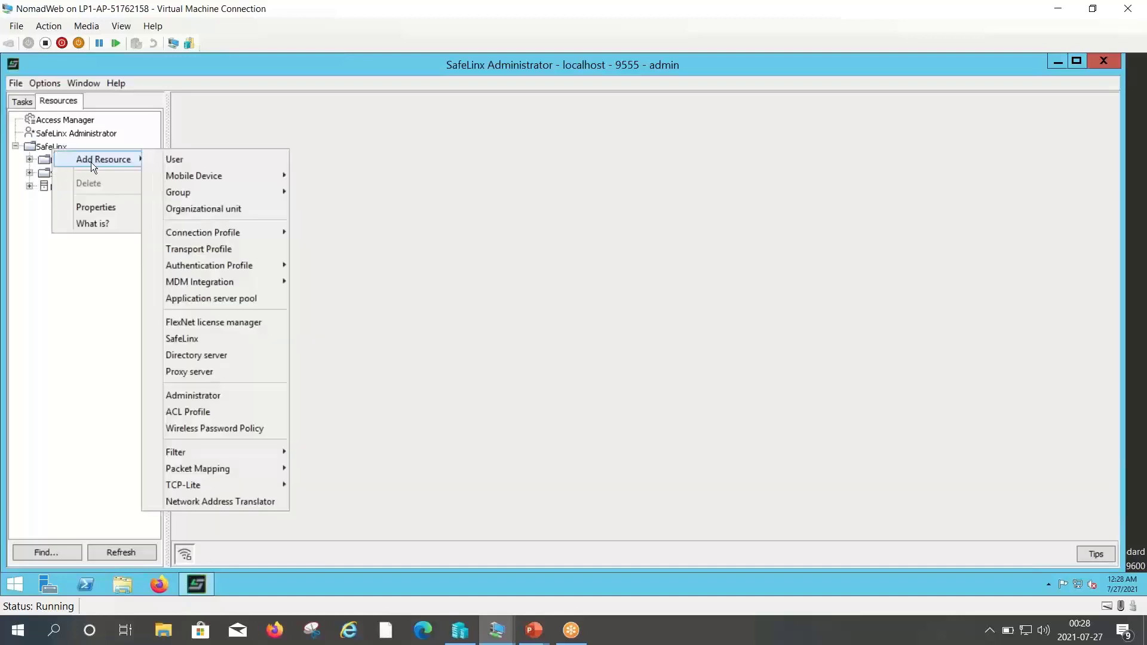
pyautogui.moveTo(196, 355)
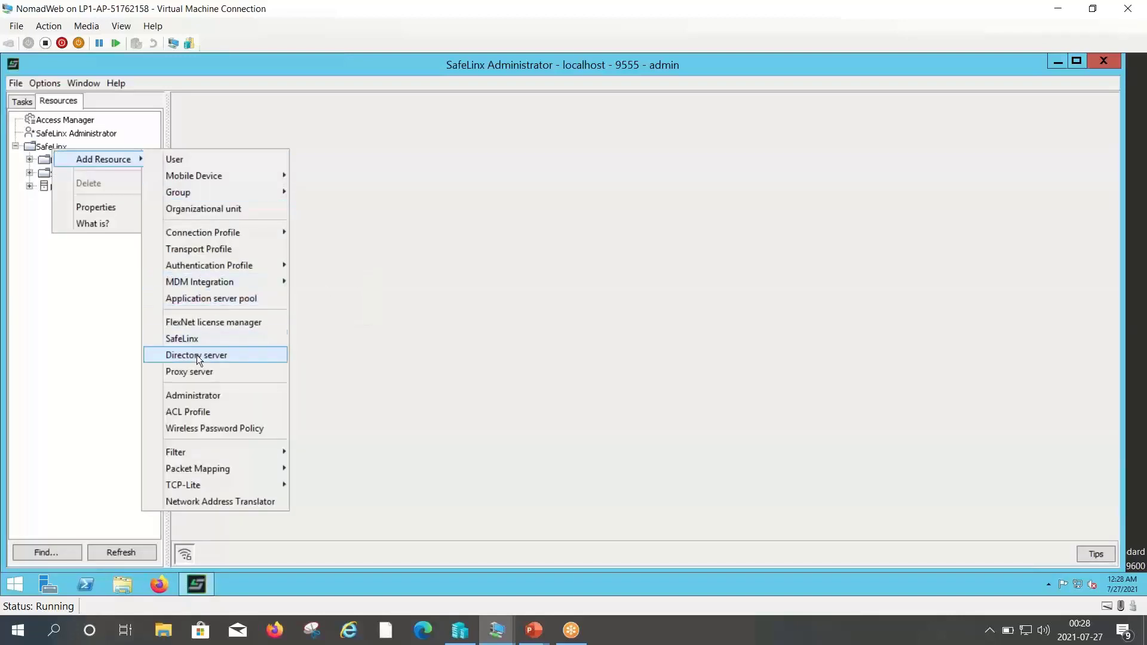
pyautogui.click(196, 355)
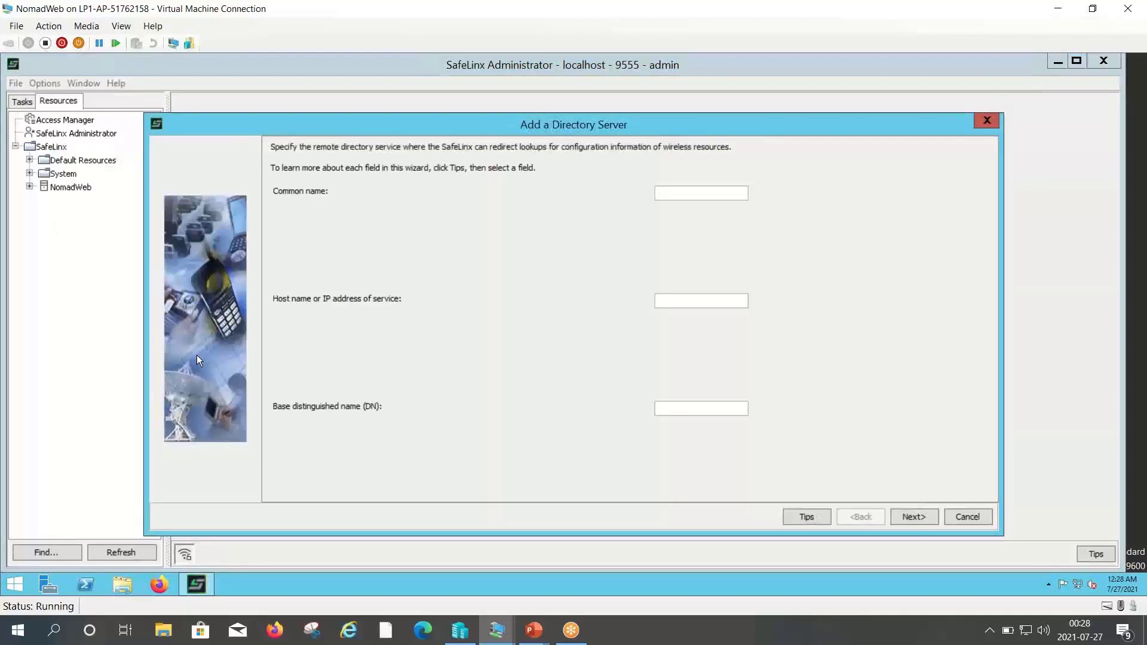
pyautogui.moveTo(339, 218)
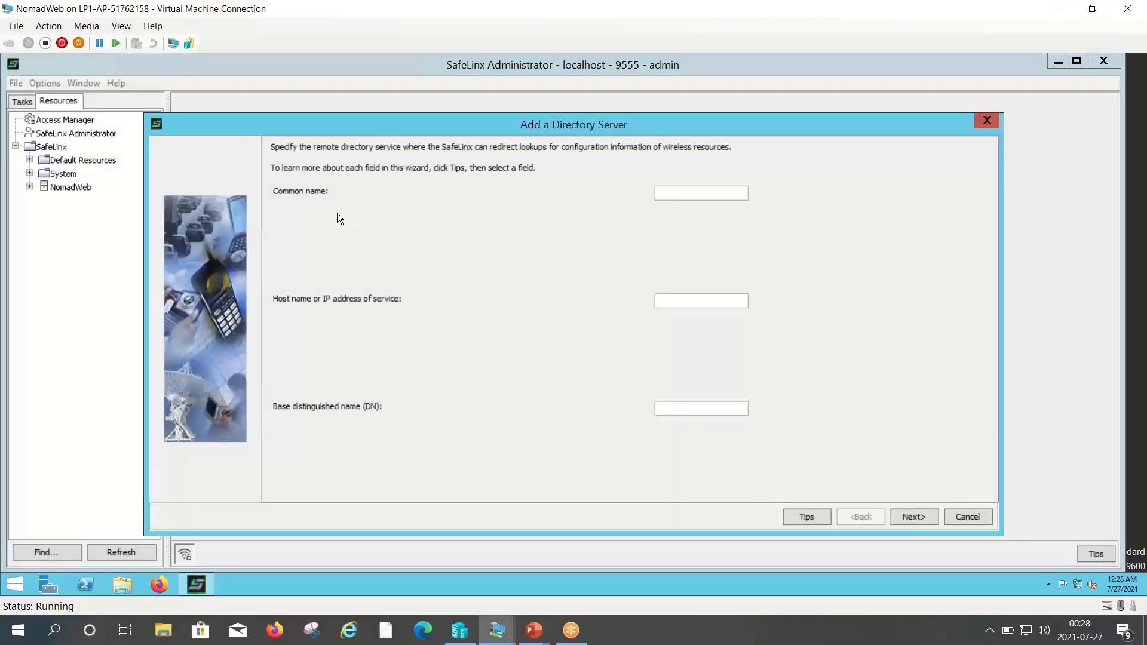
pyautogui.moveTo(404, 317)
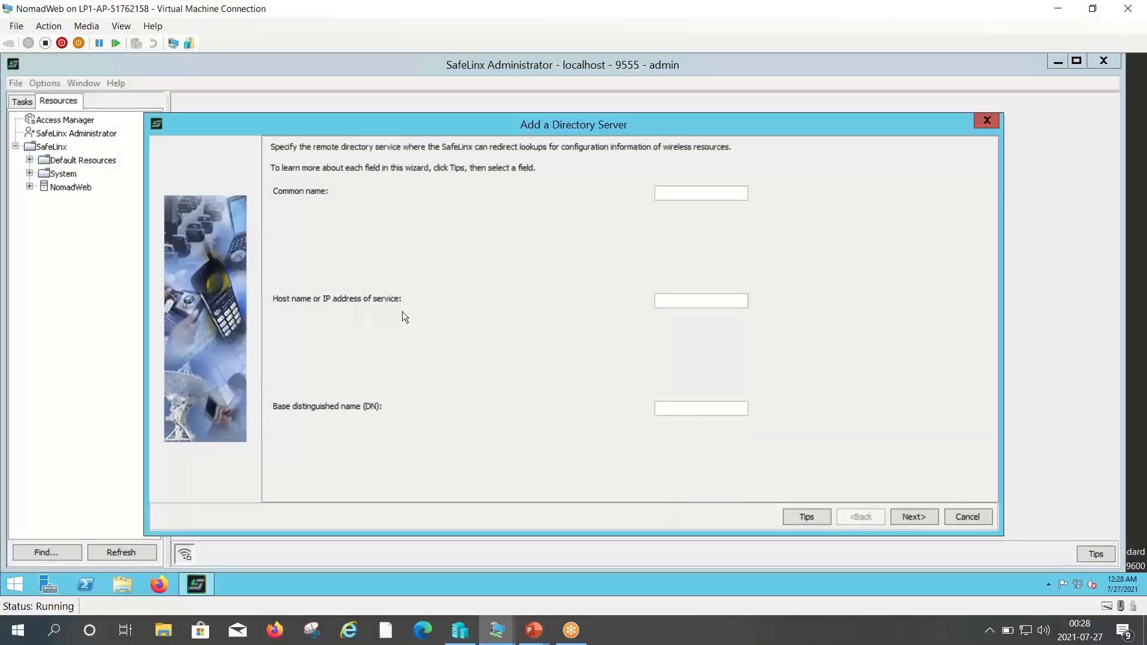
pyautogui.moveTo(409, 417)
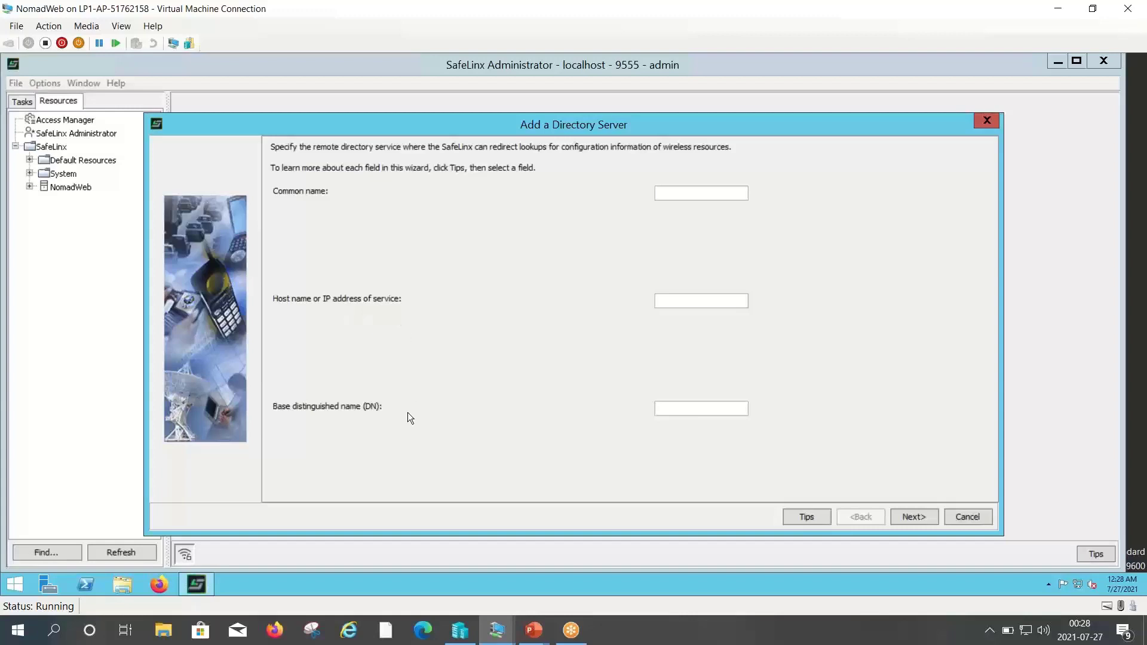
pyautogui.moveTo(600, 264)
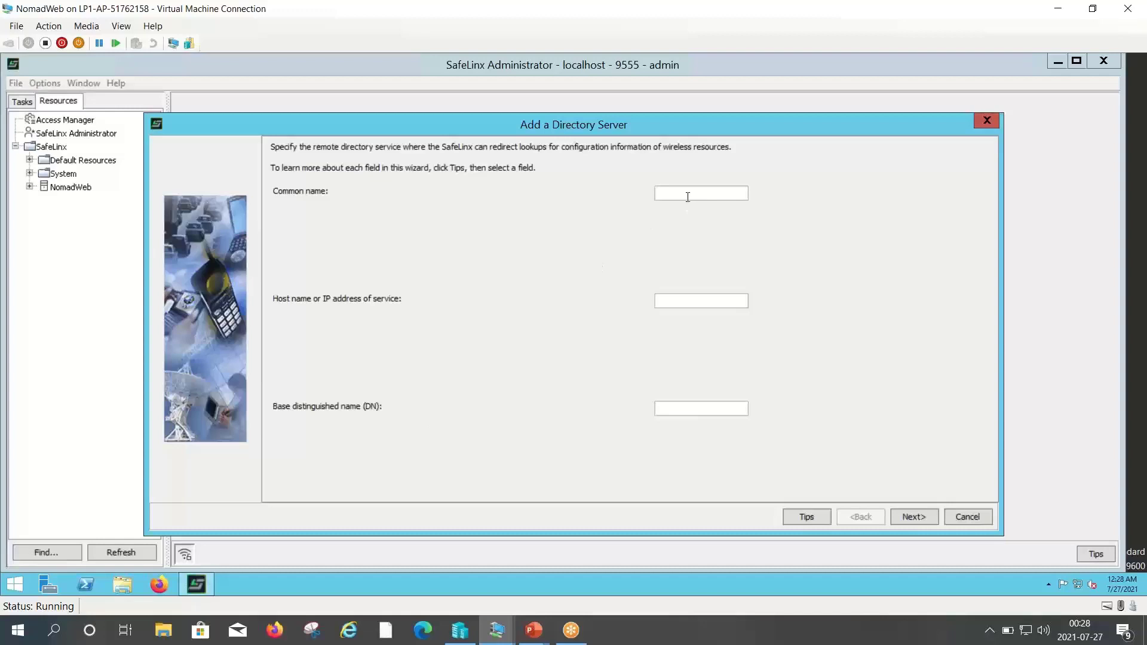
# Enter common name mail1.verse.com and host address 192.168.29.212
pyautogui.write('mail 1')
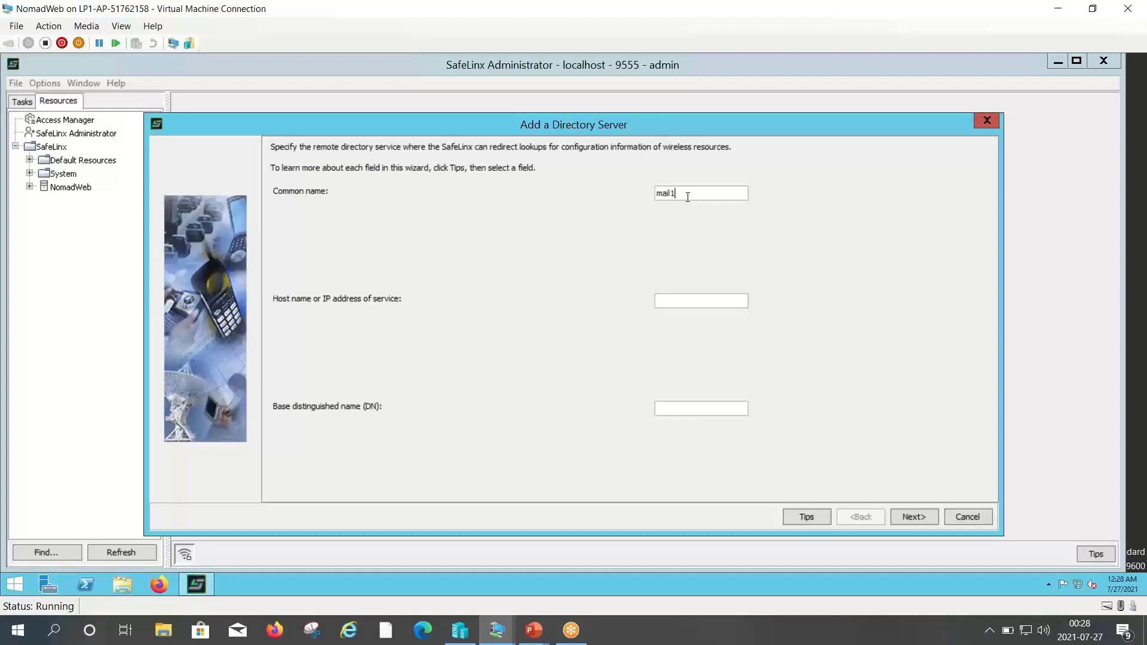
pyautogui.write('.verse')
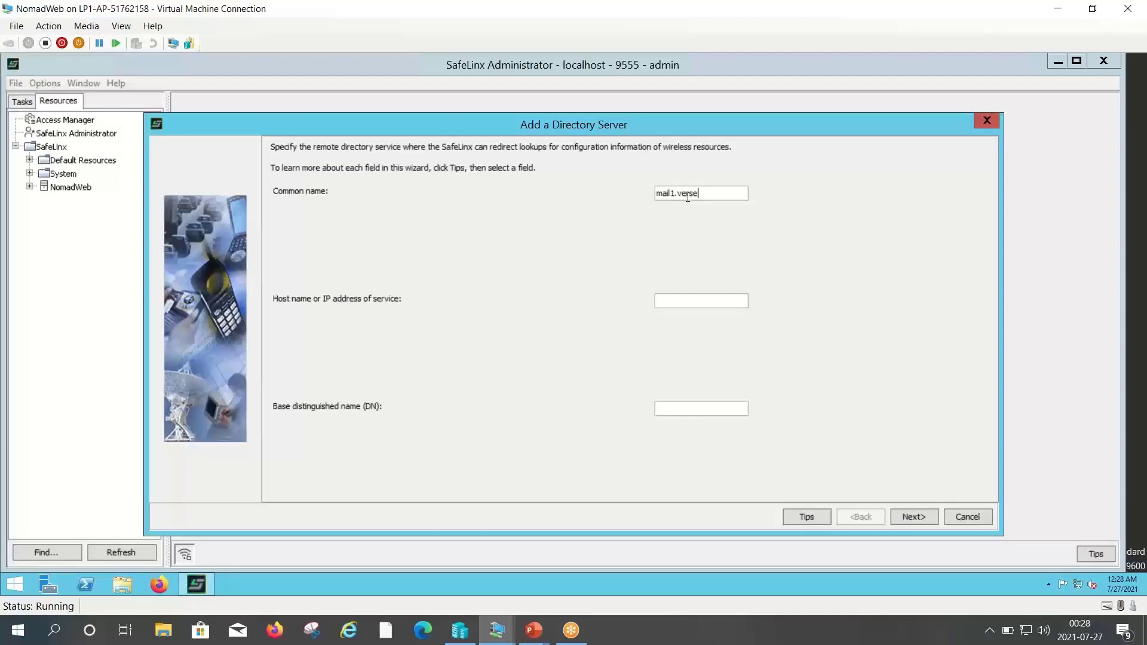
pyautogui.write('.com')
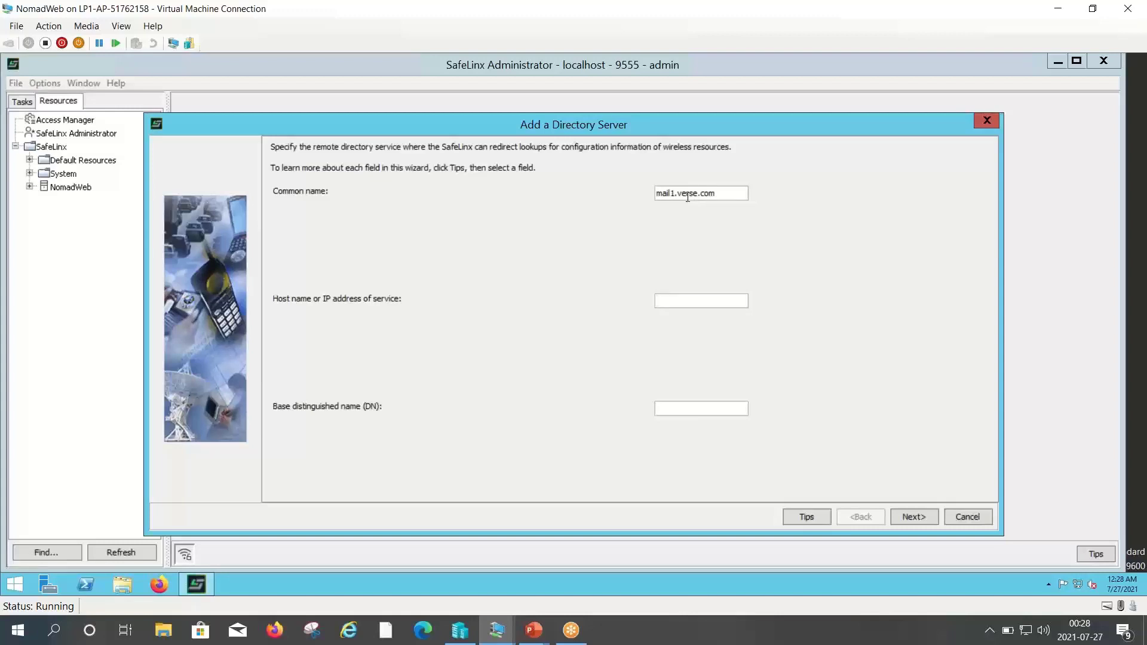
pyautogui.write('192.168')
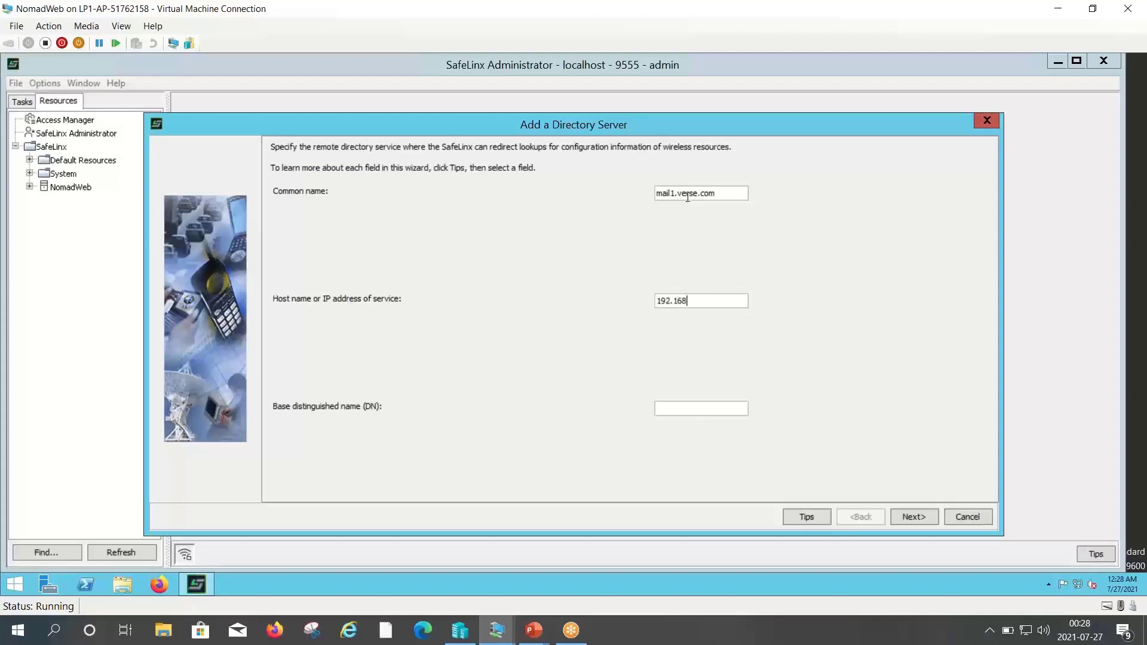
pyautogui.write('.29.')
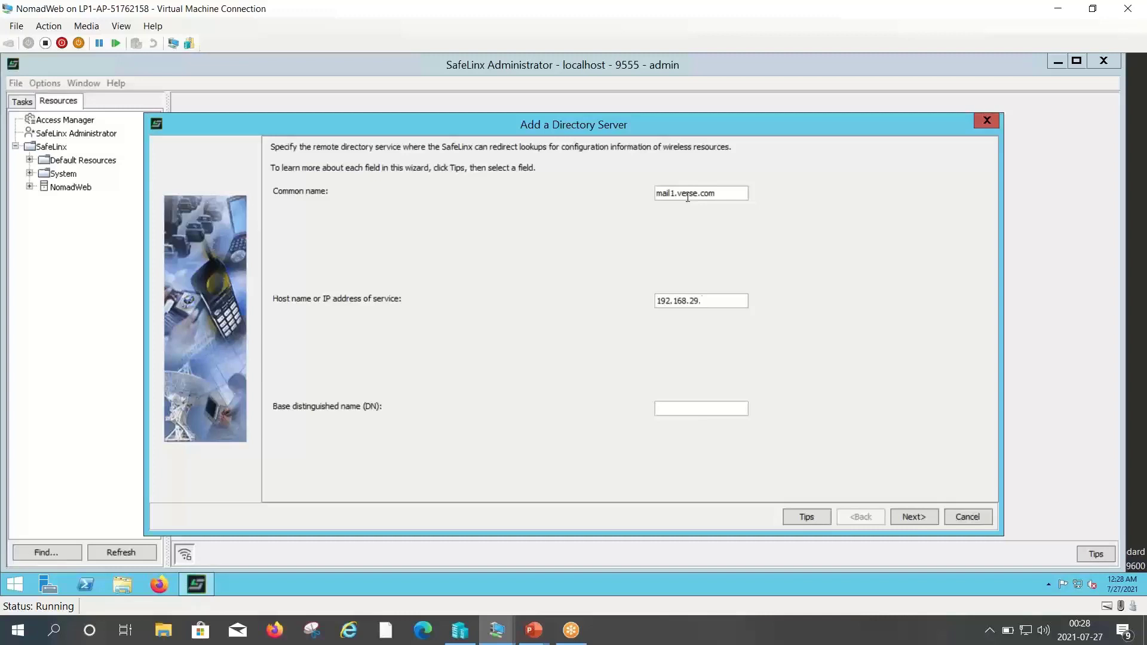
pyautogui.write('21')
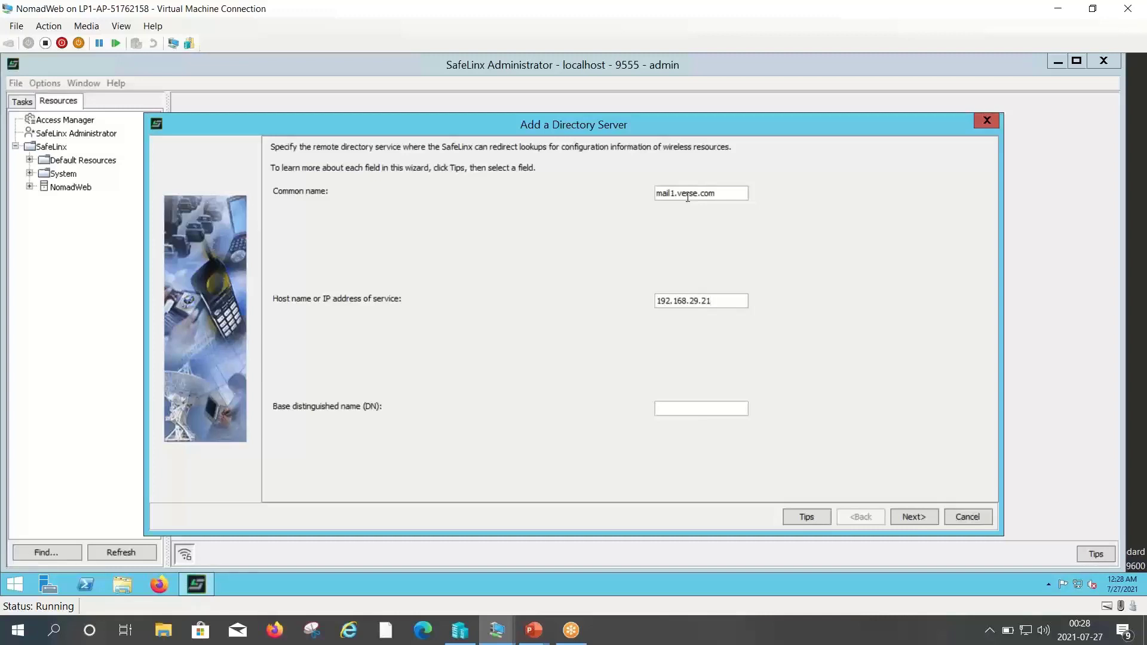
pyautogui.write('2')
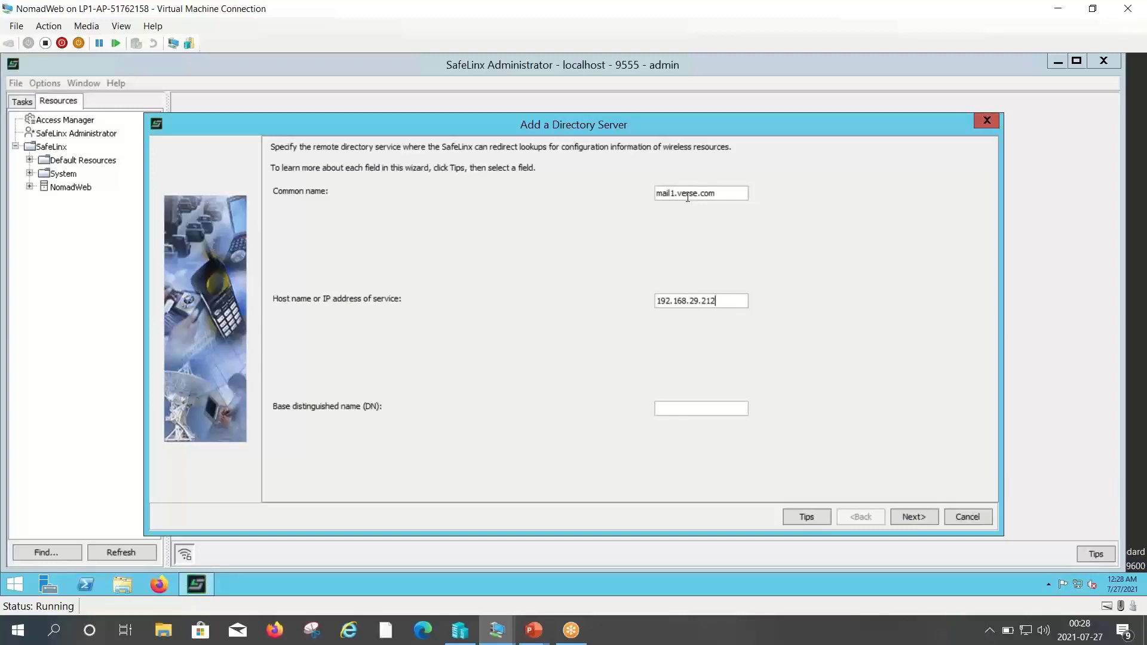
# Enter the base distinguished name O=verse
pyautogui.click(701, 408)
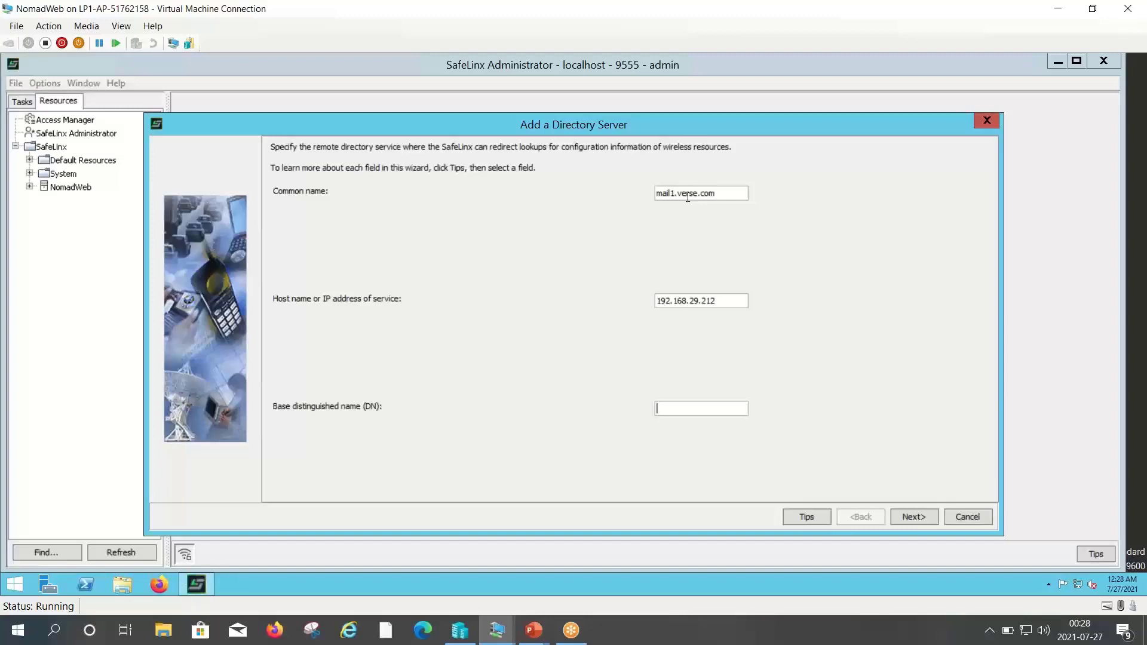
pyautogui.write('o')
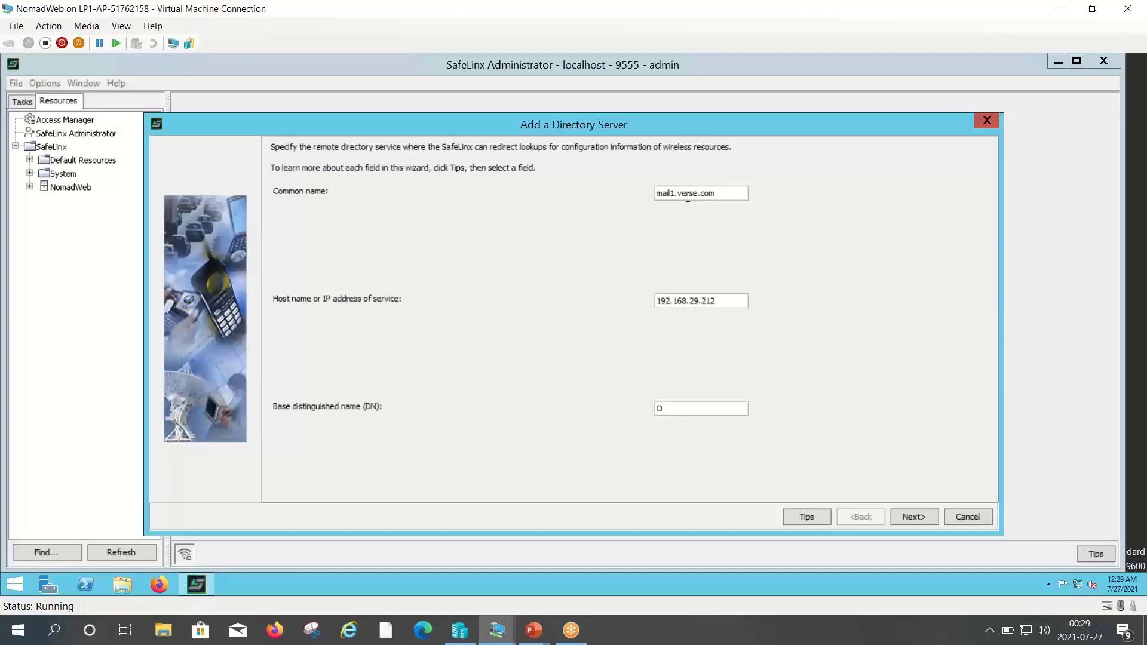
pyautogui.write('=')
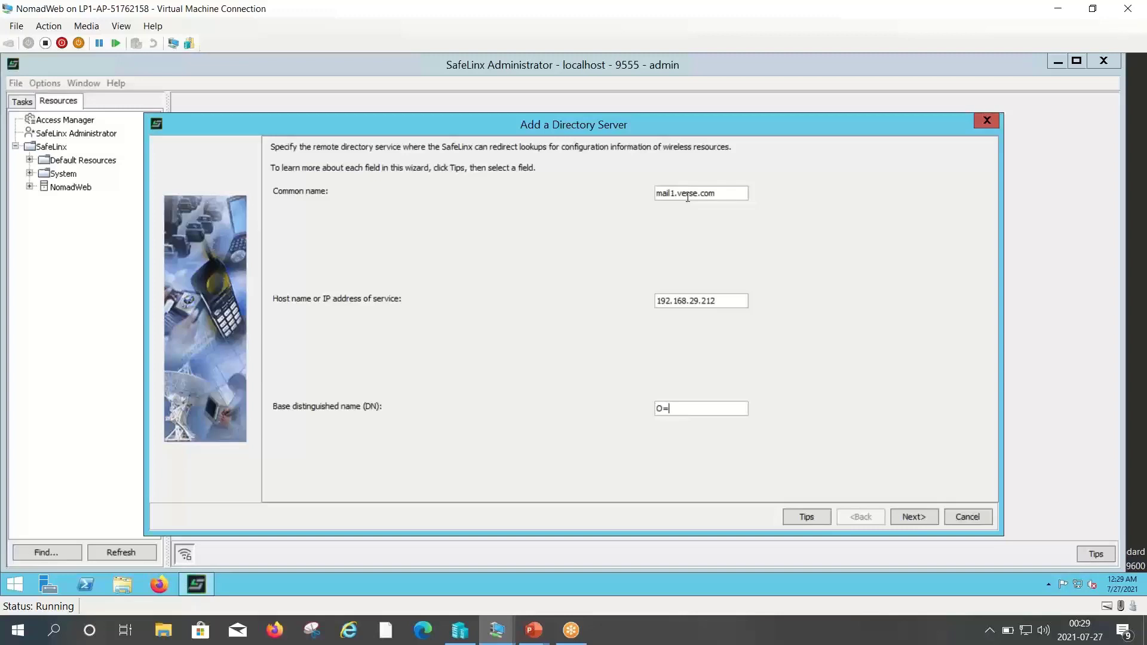
pyautogui.write('verse')
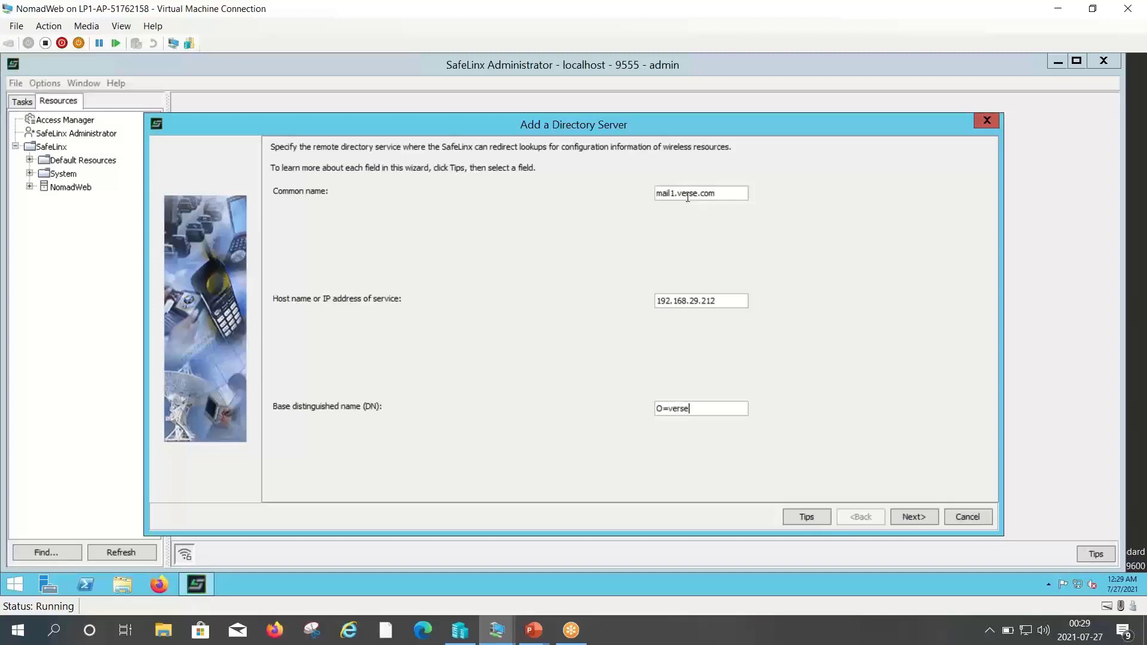
pyautogui.moveTo(856, 369)
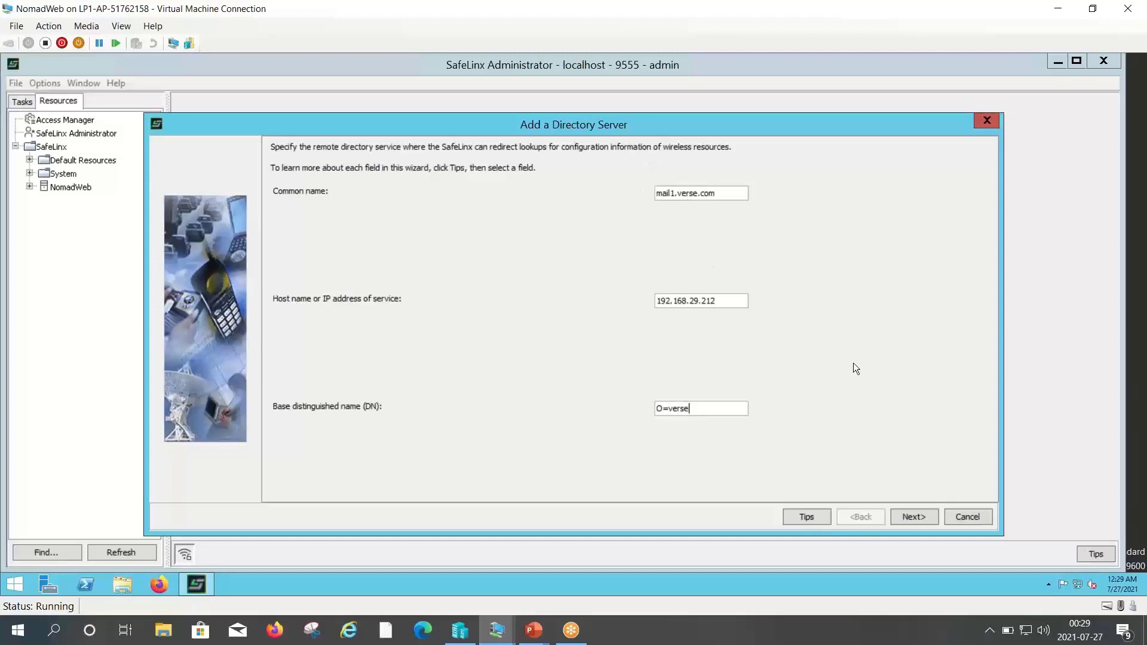
# On the port page, set administrator DN CN=administrator/O=verse and enter the password twice
pyautogui.click(913, 516)
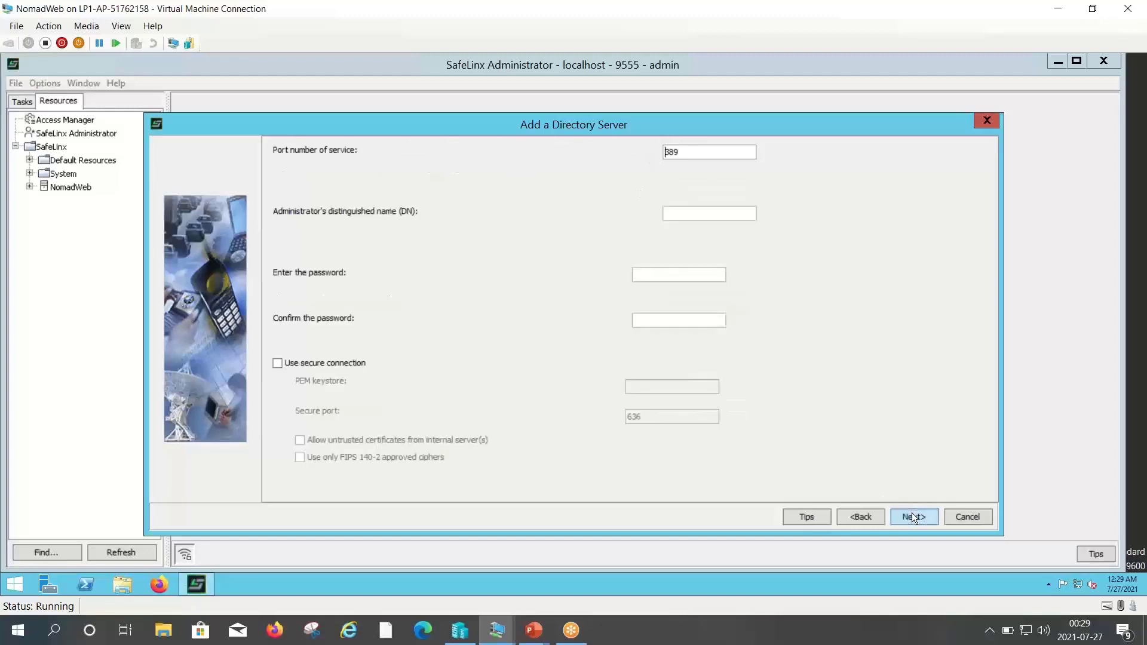
pyautogui.moveTo(318, 169)
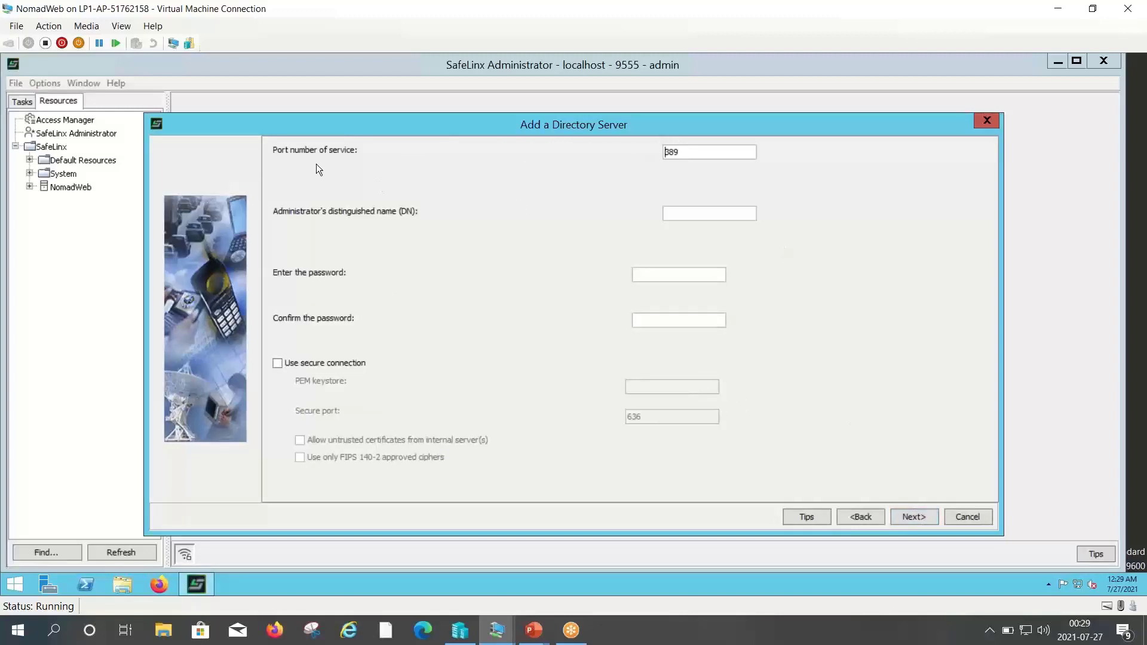
pyautogui.moveTo(659, 178)
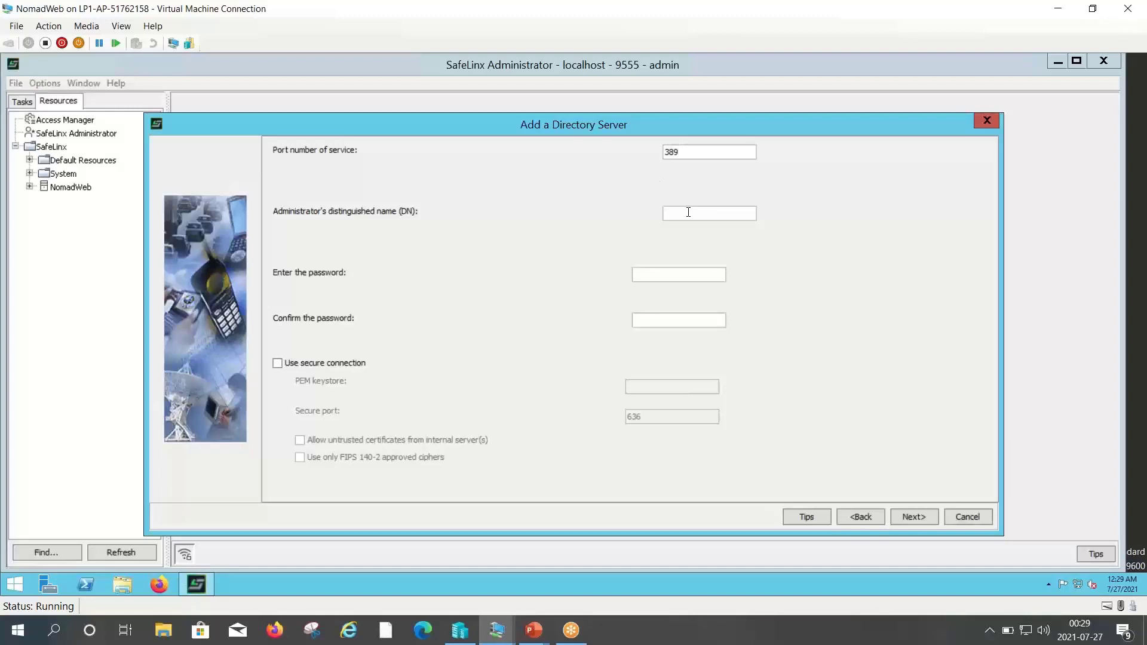
pyautogui.write('CN')
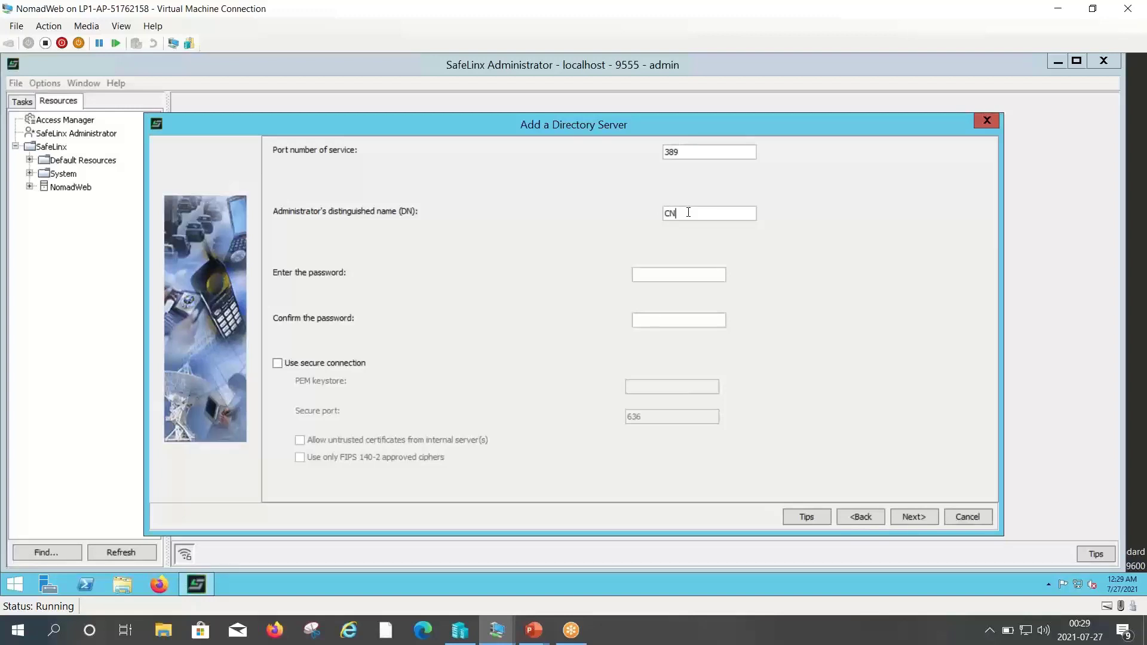
pyautogui.write('=')
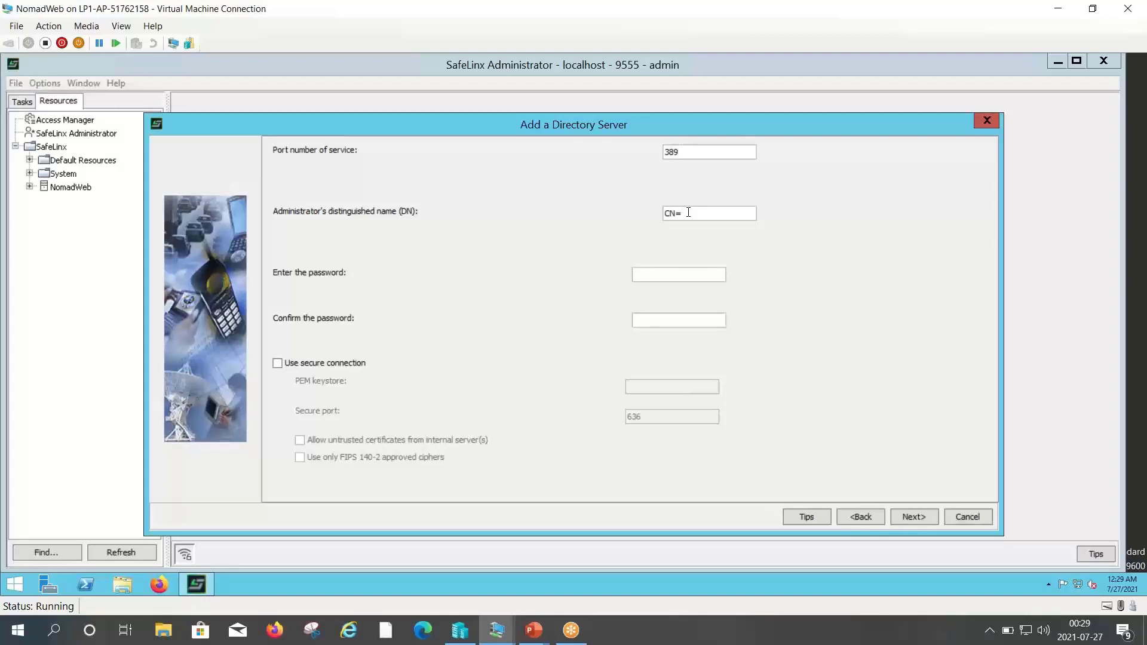
pyautogui.write('admin')
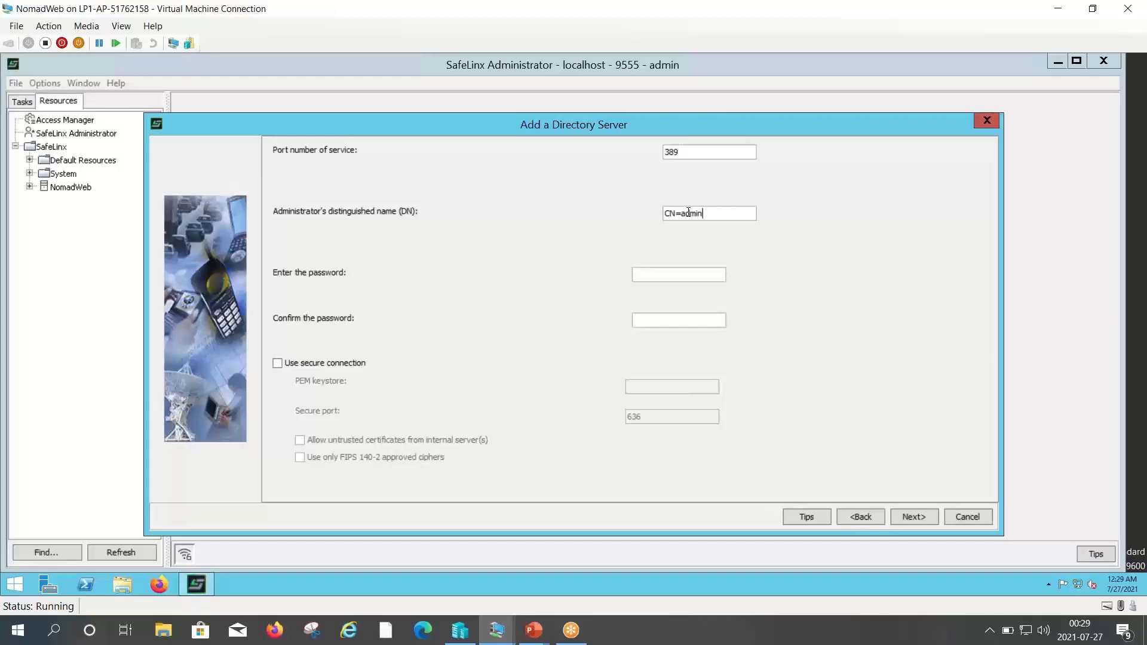
pyautogui.write('istrator/')
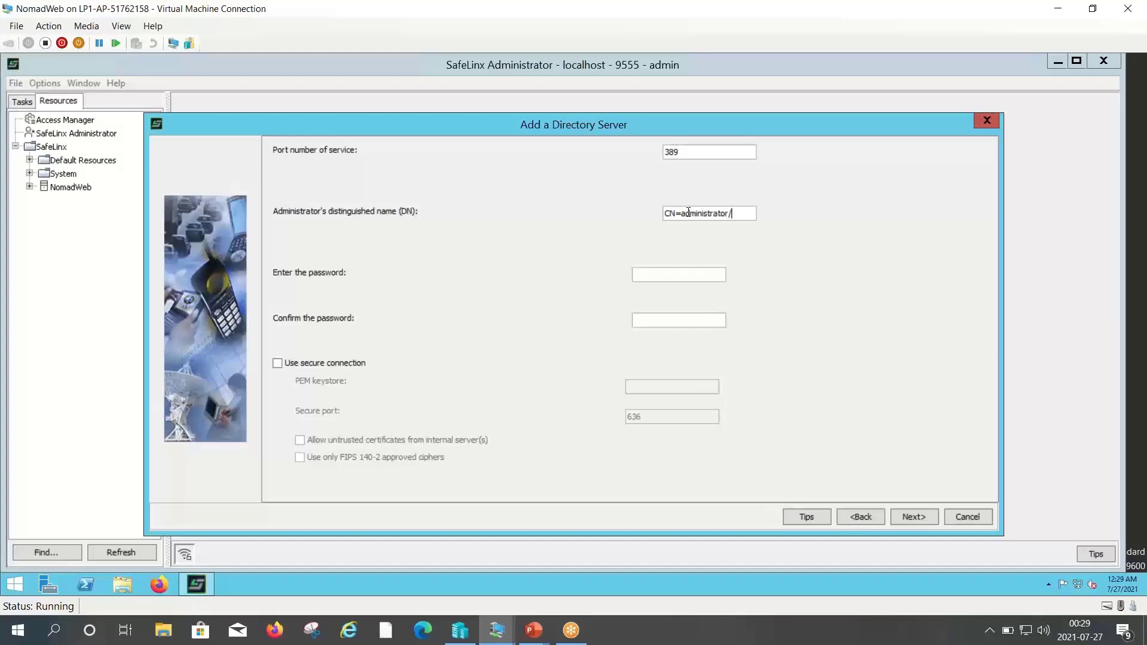
pyautogui.write('O=ver')
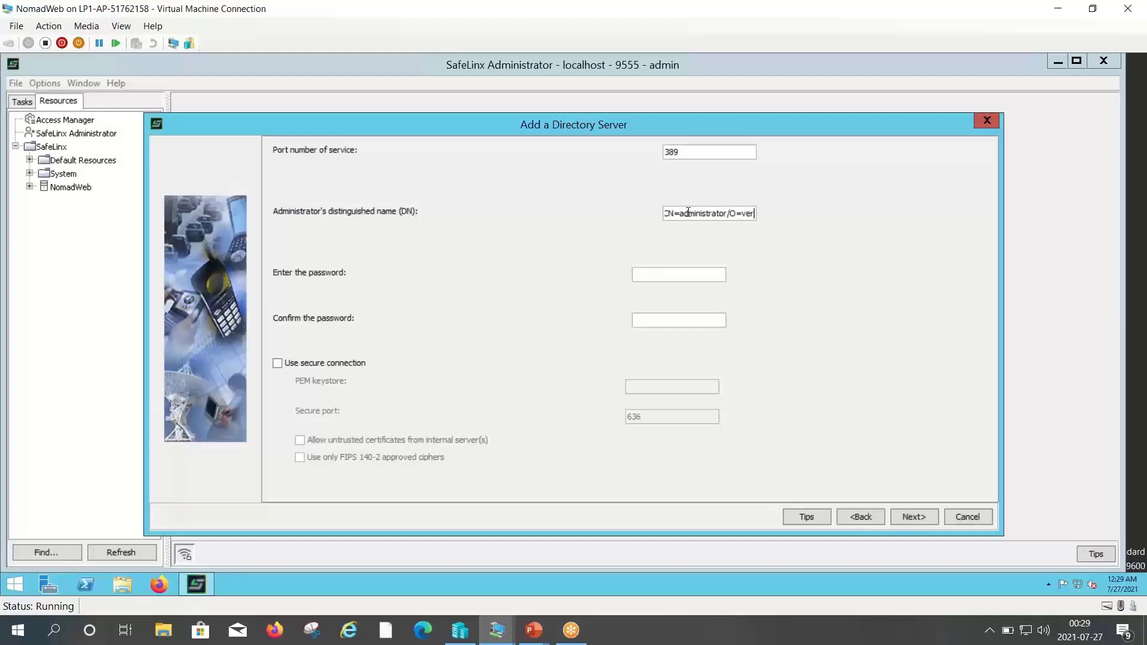
pyautogui.write('se')
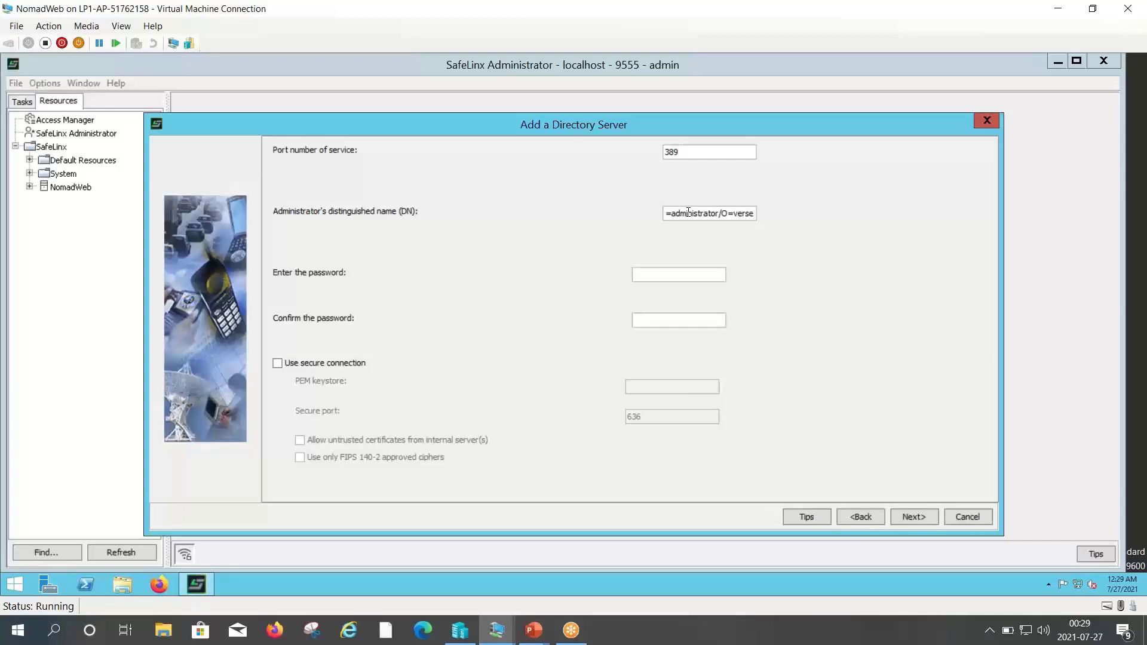
pyautogui.write('••')
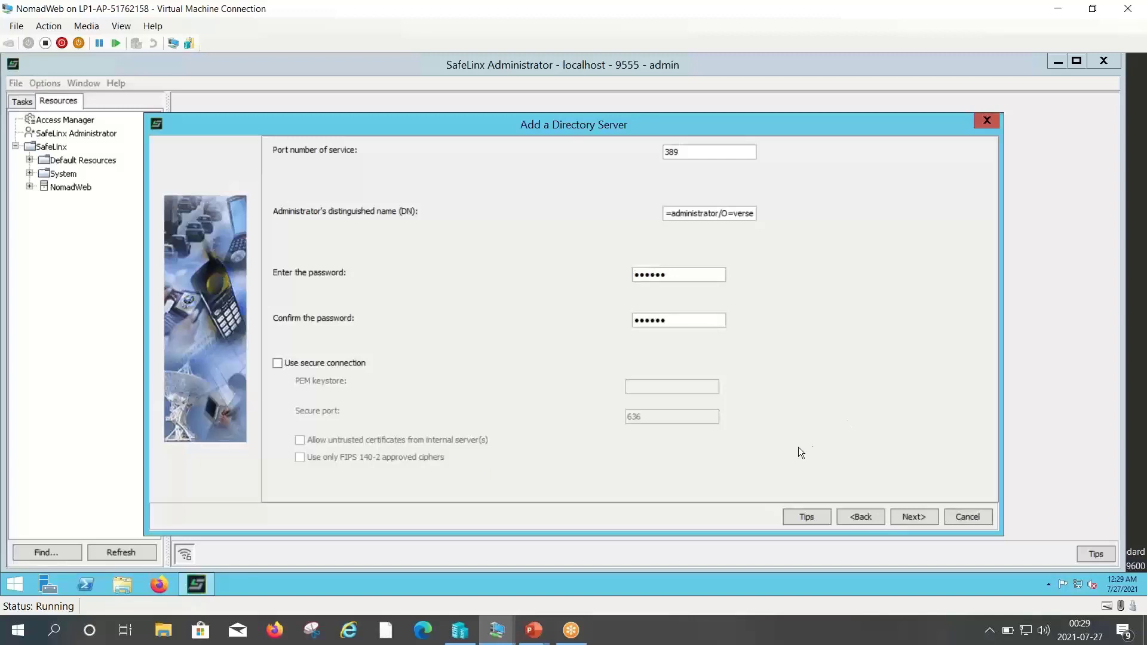
pyautogui.moveTo(358, 375)
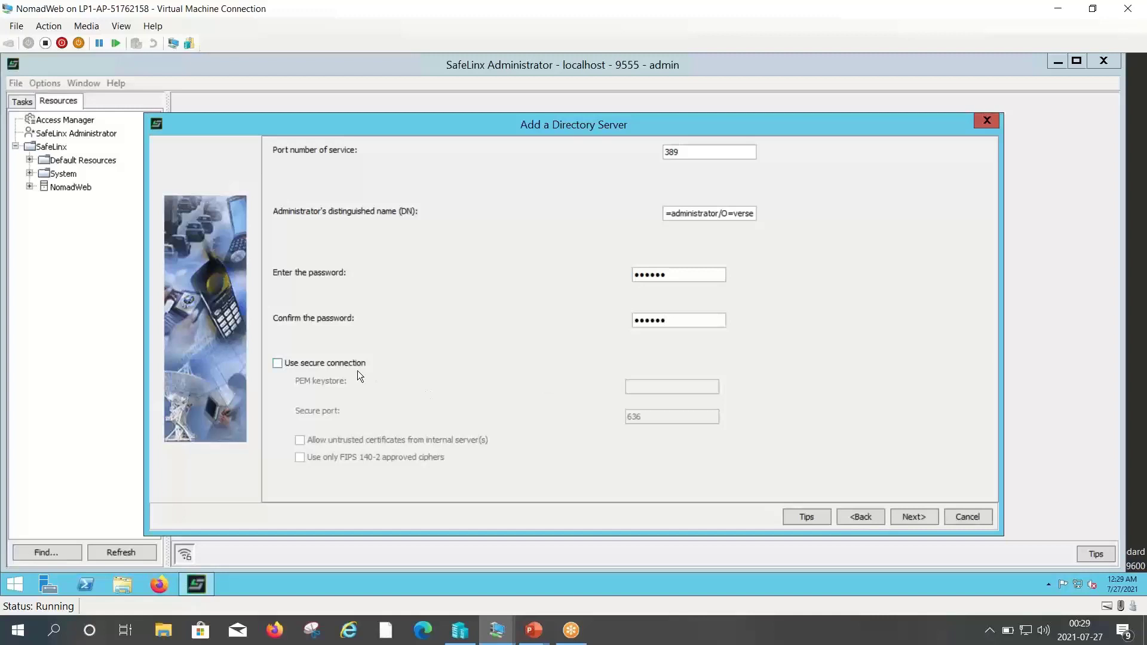
pyautogui.moveTo(590, 431)
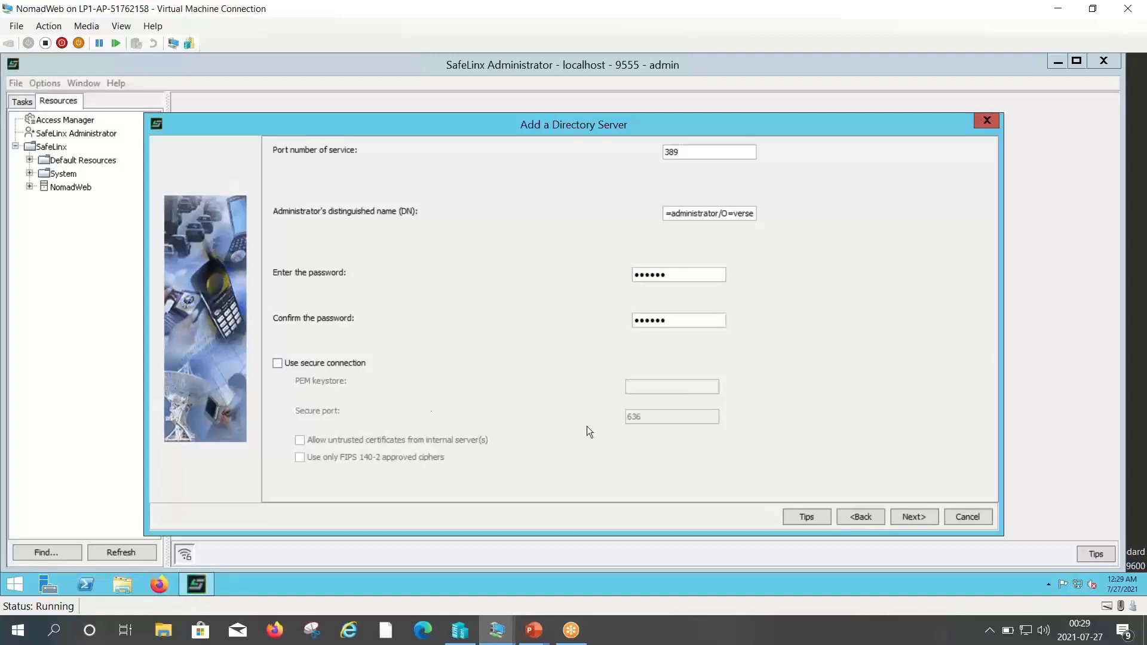
pyautogui.moveTo(914, 516)
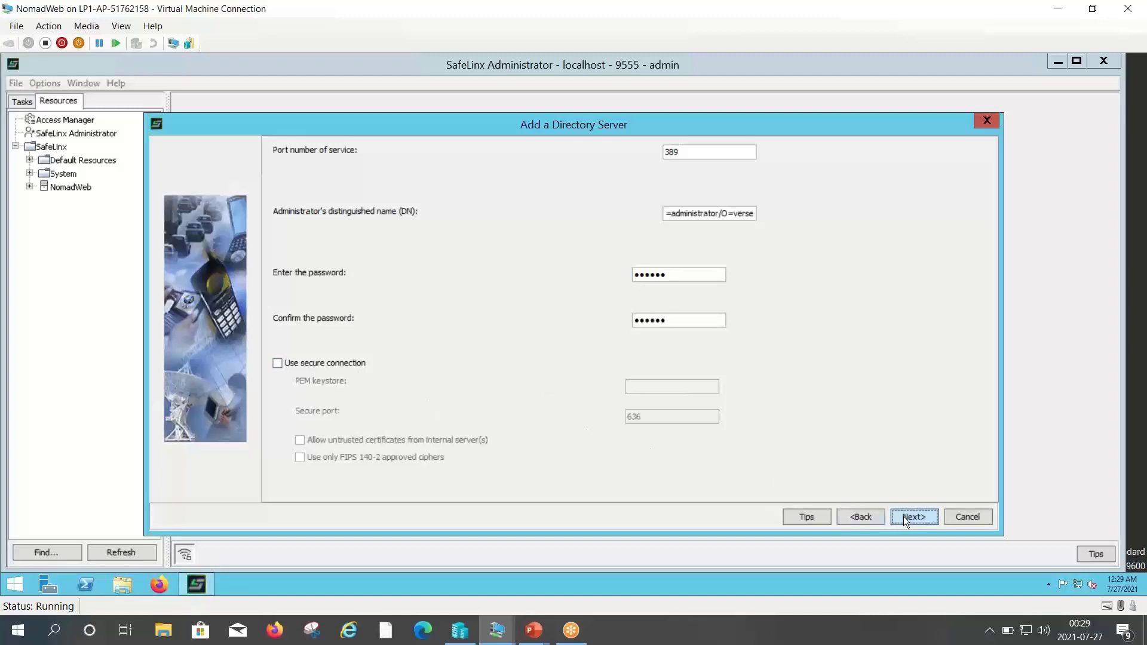
# Finish the wizard with the default organizational unit and select the new server definition
pyautogui.click(913, 517)
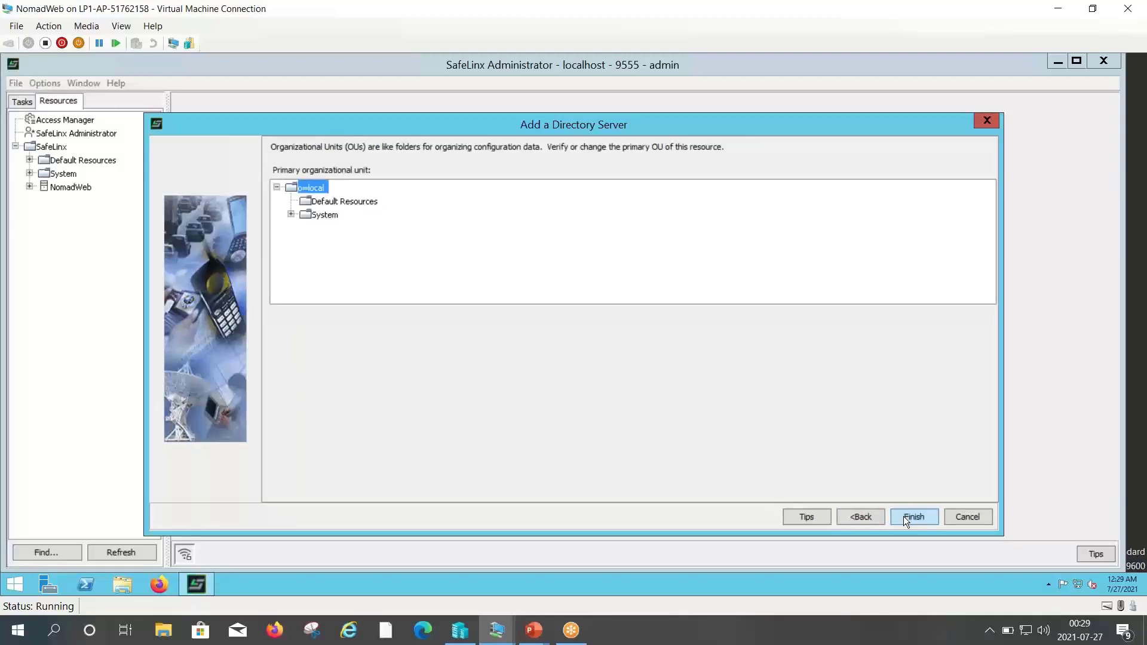
pyautogui.click(913, 516)
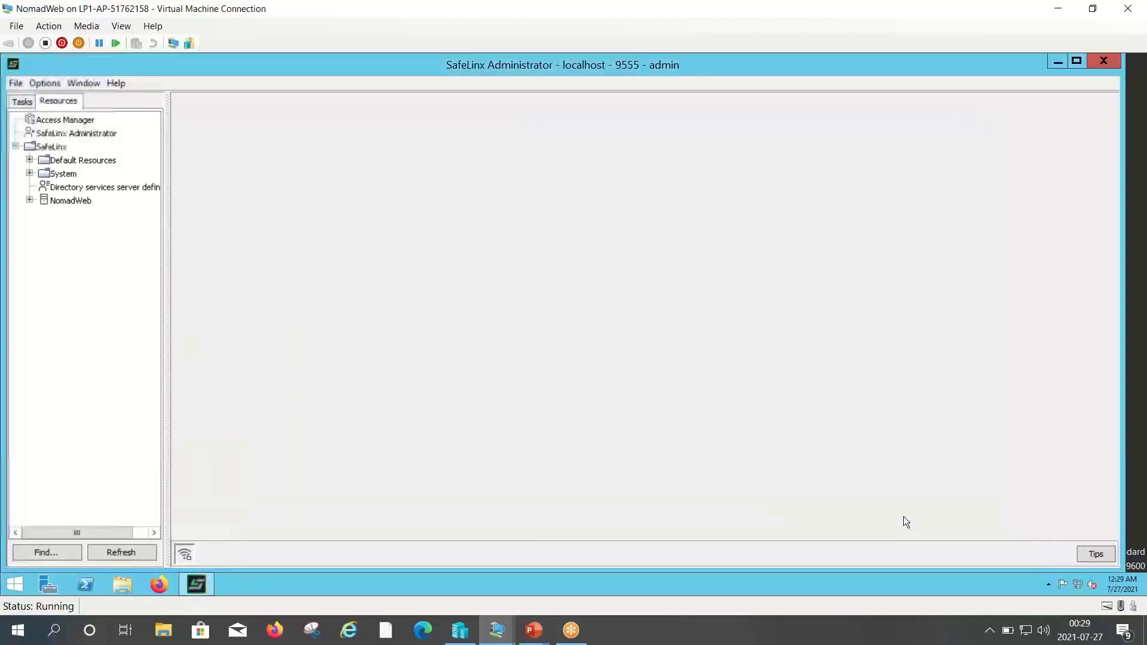
pyautogui.moveTo(65, 196)
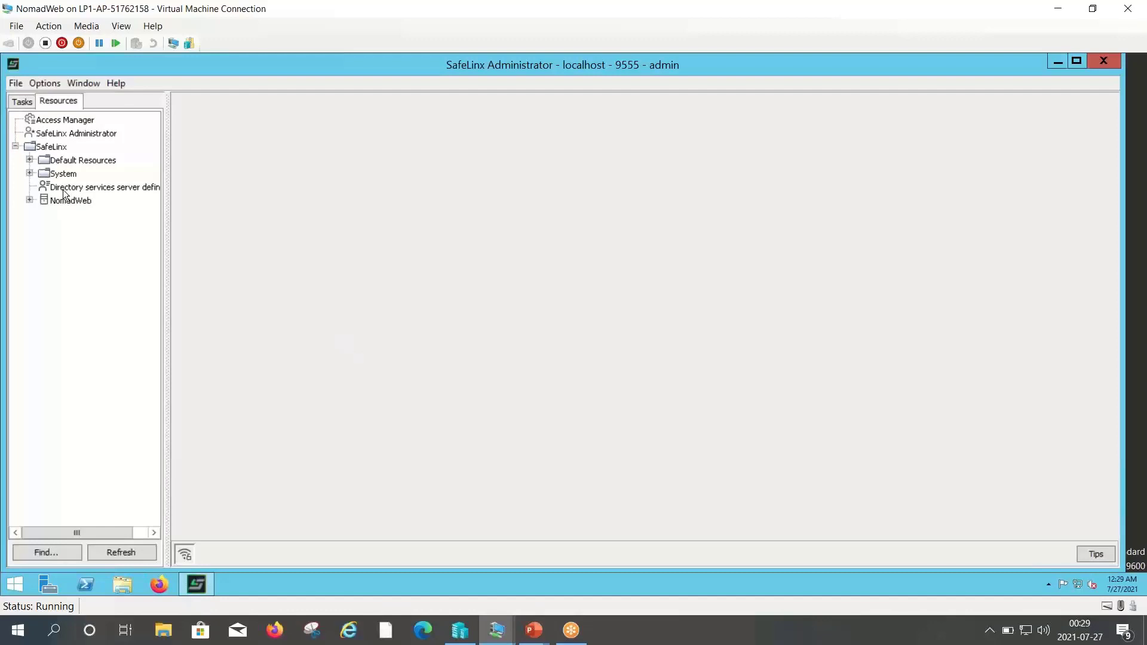
pyautogui.click(104, 187)
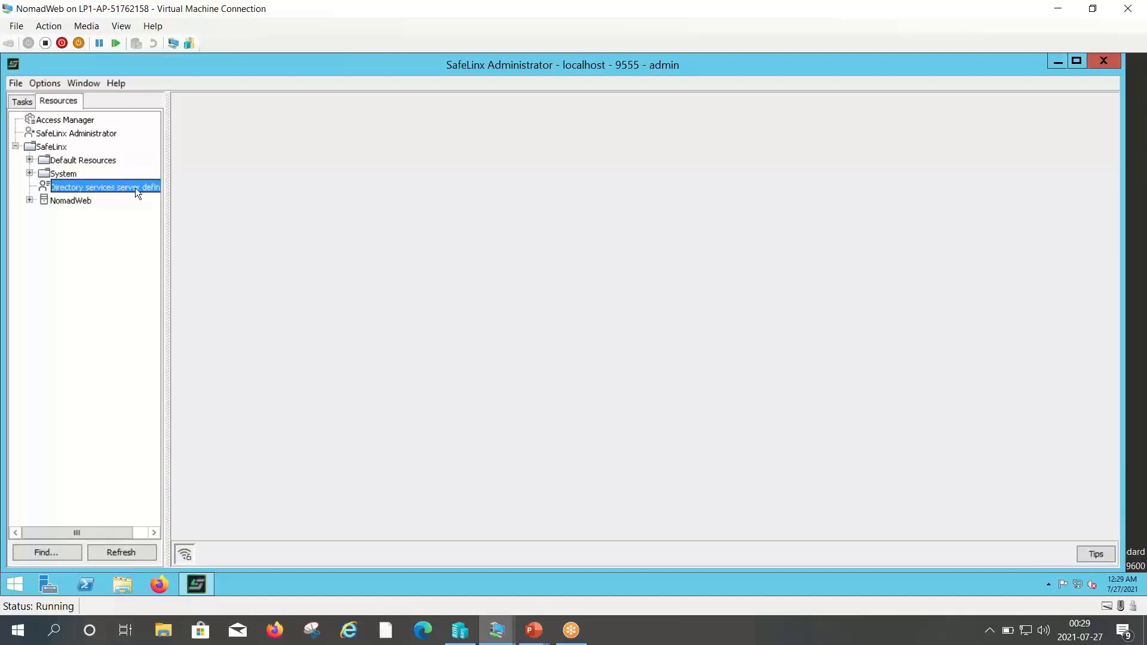
# Open the Directory services server definition list showing mail1.verse.com at 192.168.29.212
pyautogui.doubleClick(104, 187)
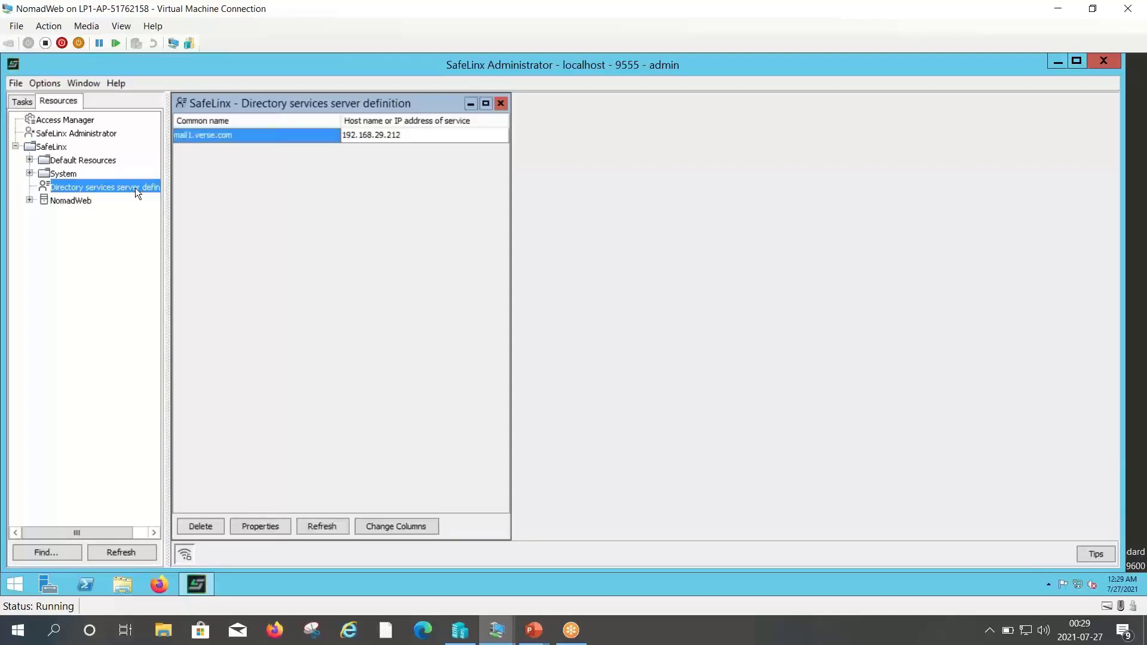
pyautogui.moveTo(252, 228)
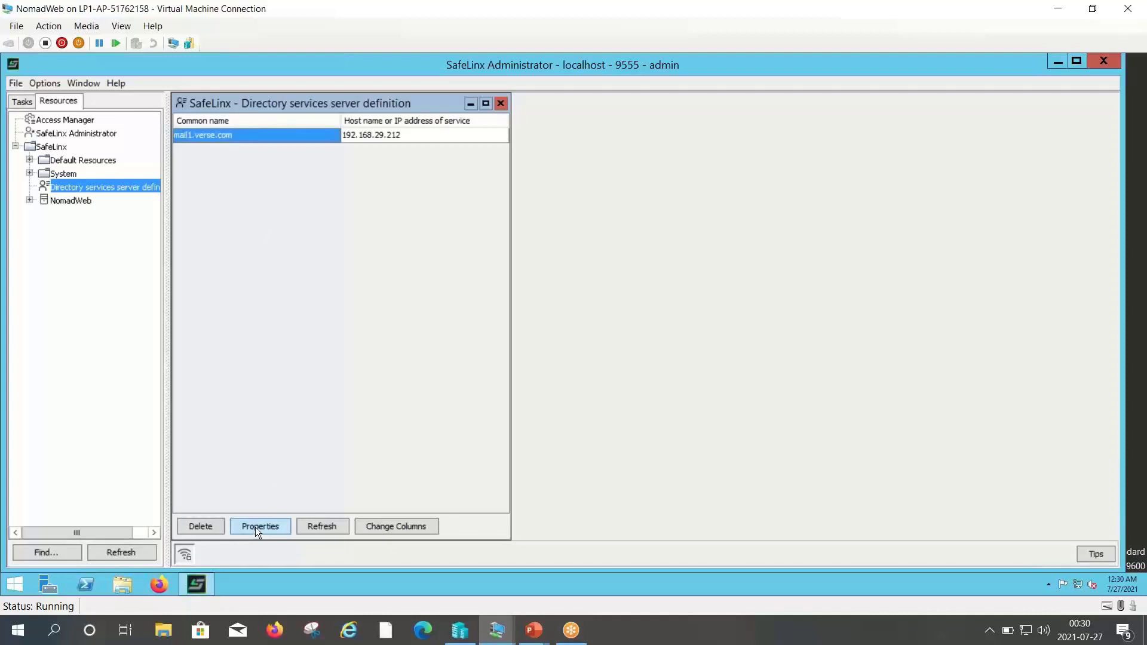
# Open mail1.verse.com's properties and review its TLS, OUs and General tabs
pyautogui.click(260, 525)
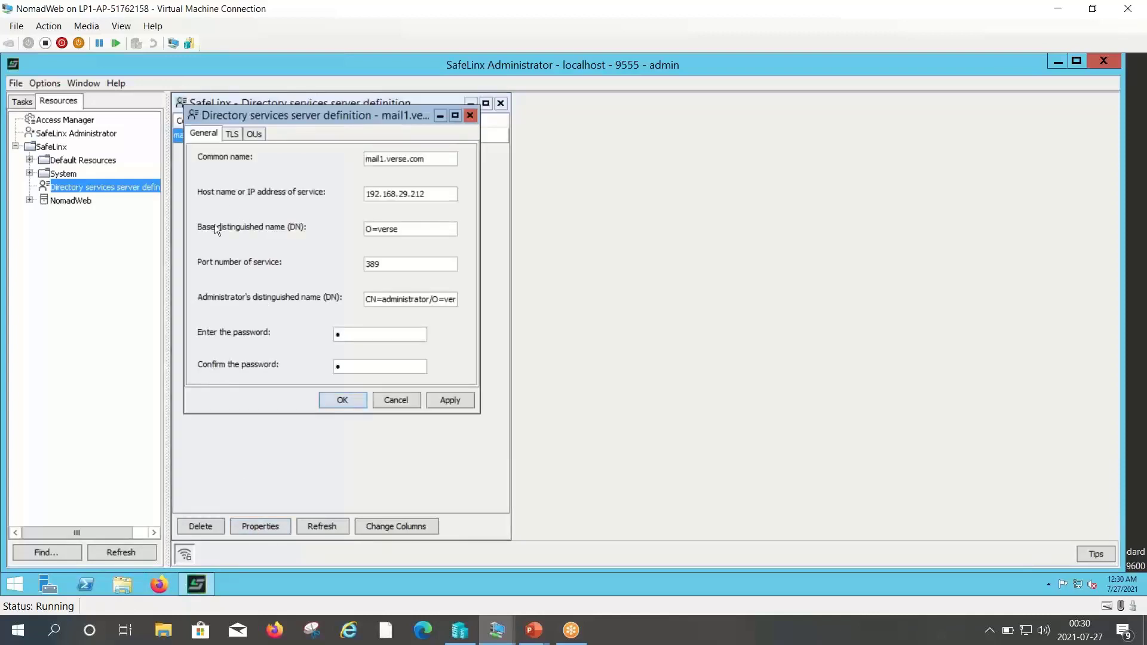
pyautogui.click(232, 133)
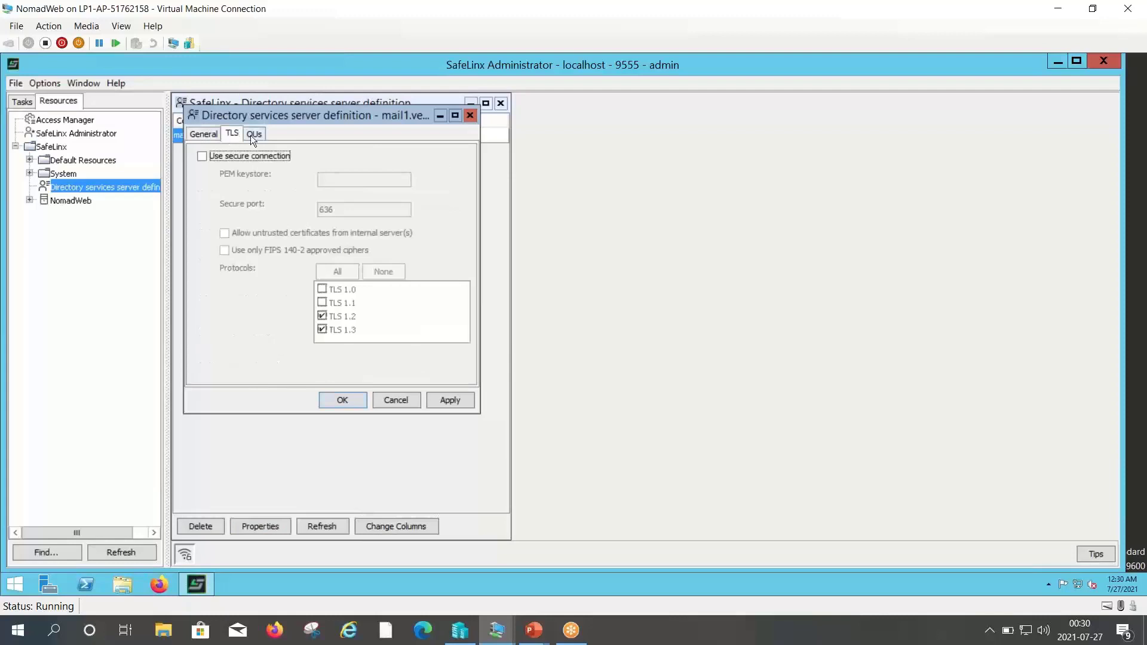
pyautogui.click(253, 133)
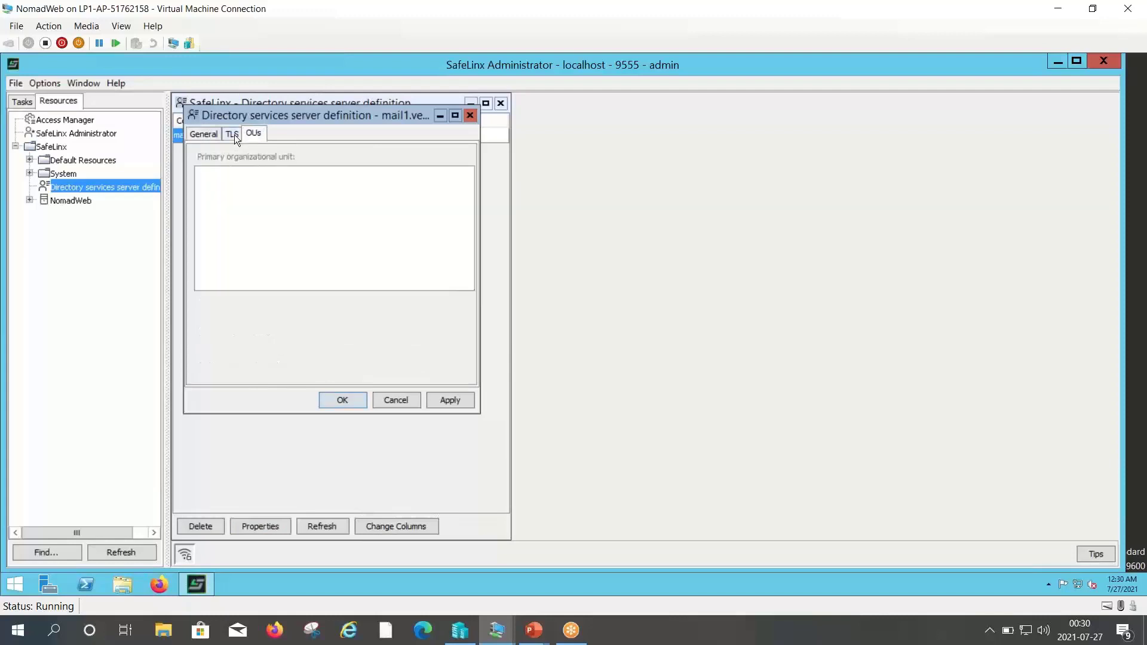
pyautogui.click(232, 133)
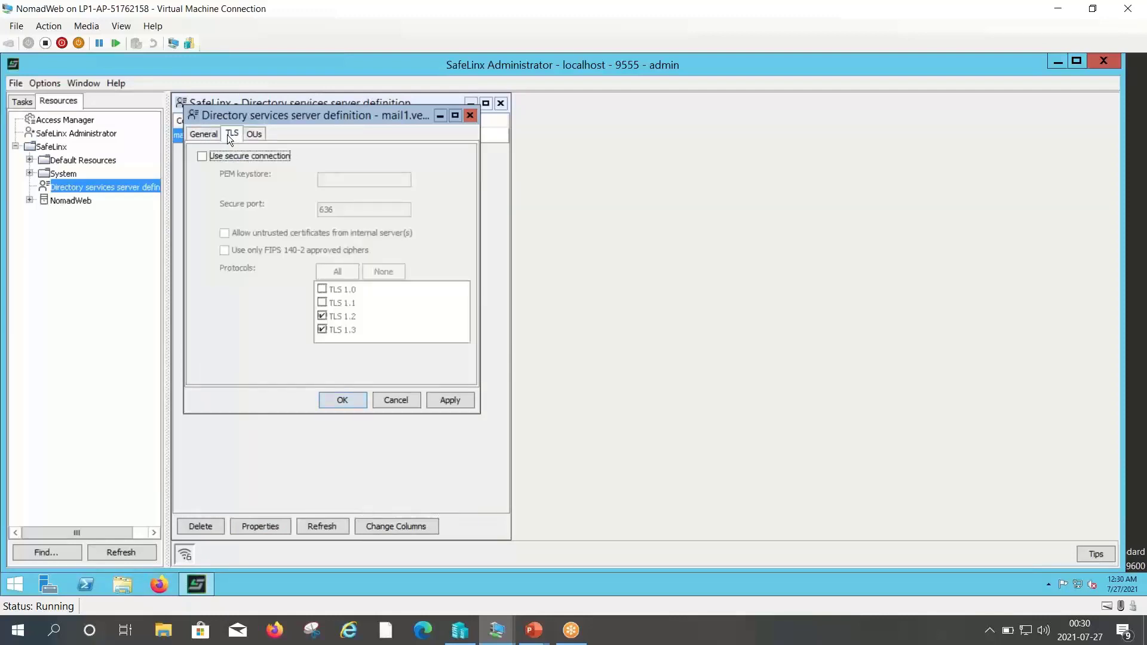
pyautogui.click(203, 134)
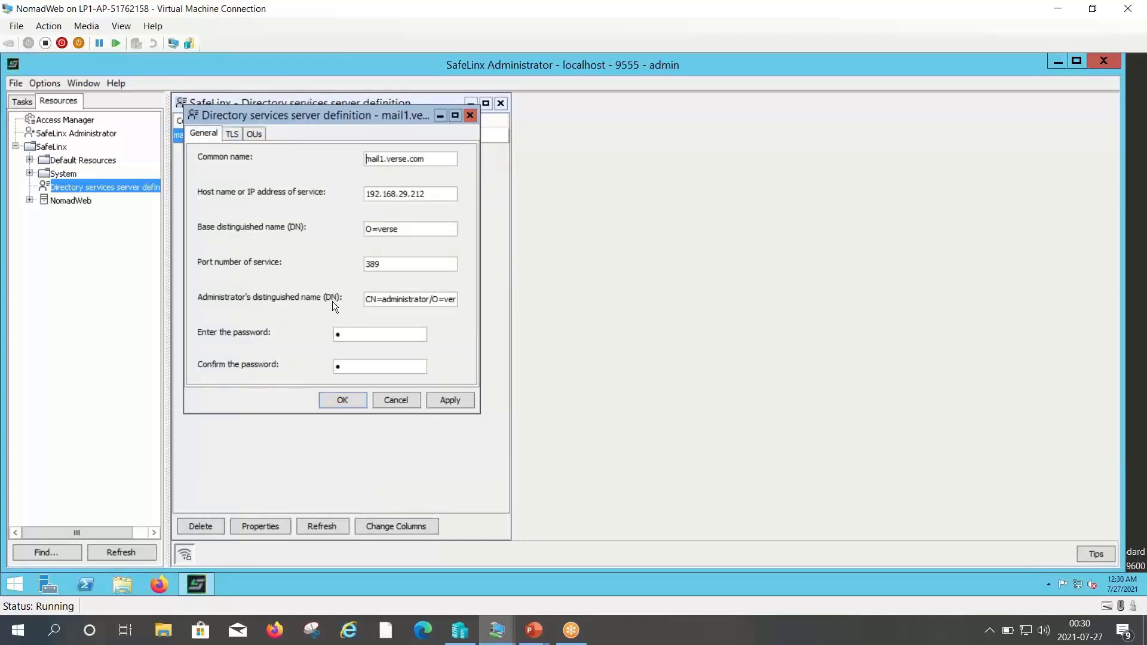